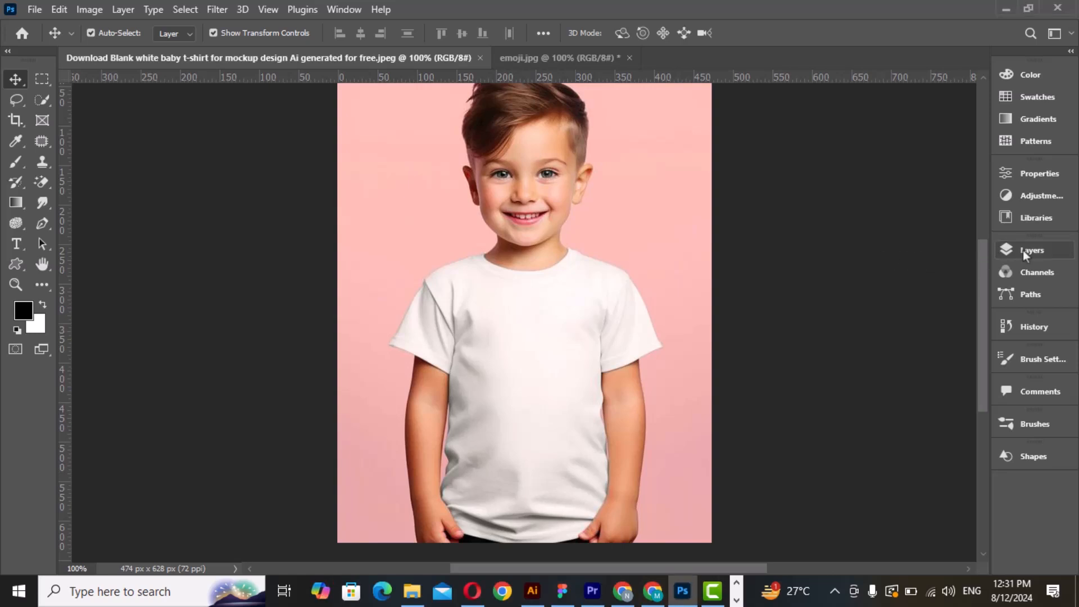
# Step: Duplicate the shirt layer twice, hide Layer 1 copy, keep Layer 1 active and switch to emoji.jpg
pyautogui.click(1032, 249)
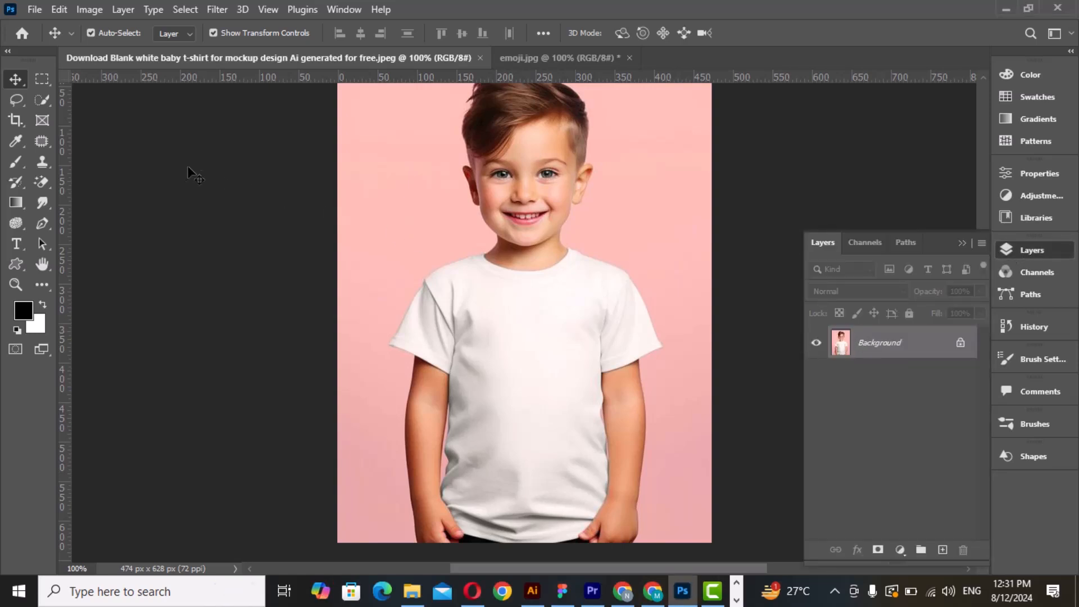
pyautogui.click(17, 100)
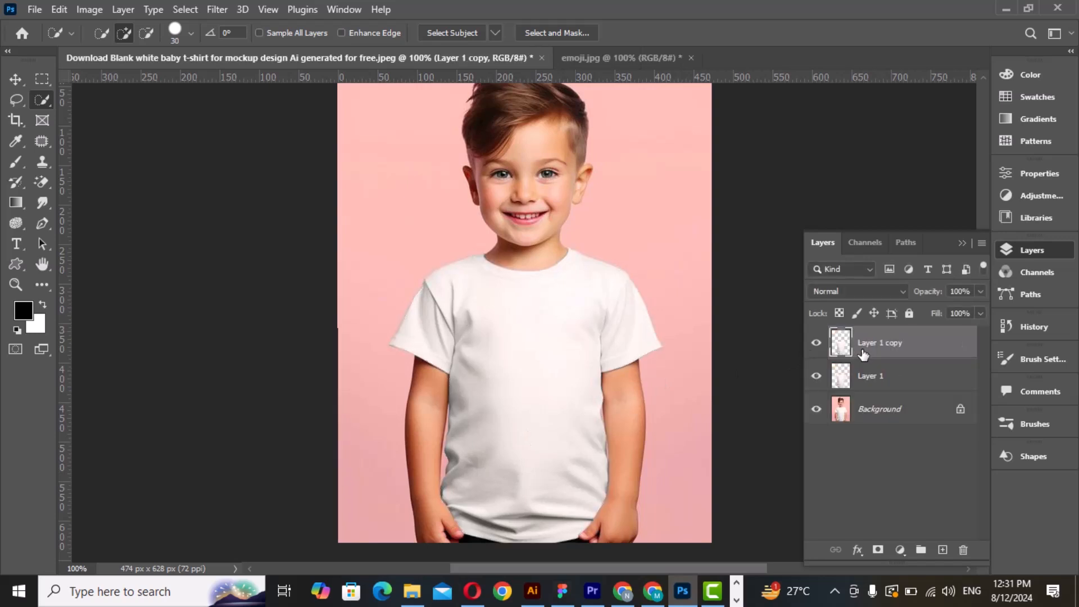
pyautogui.click(817, 343)
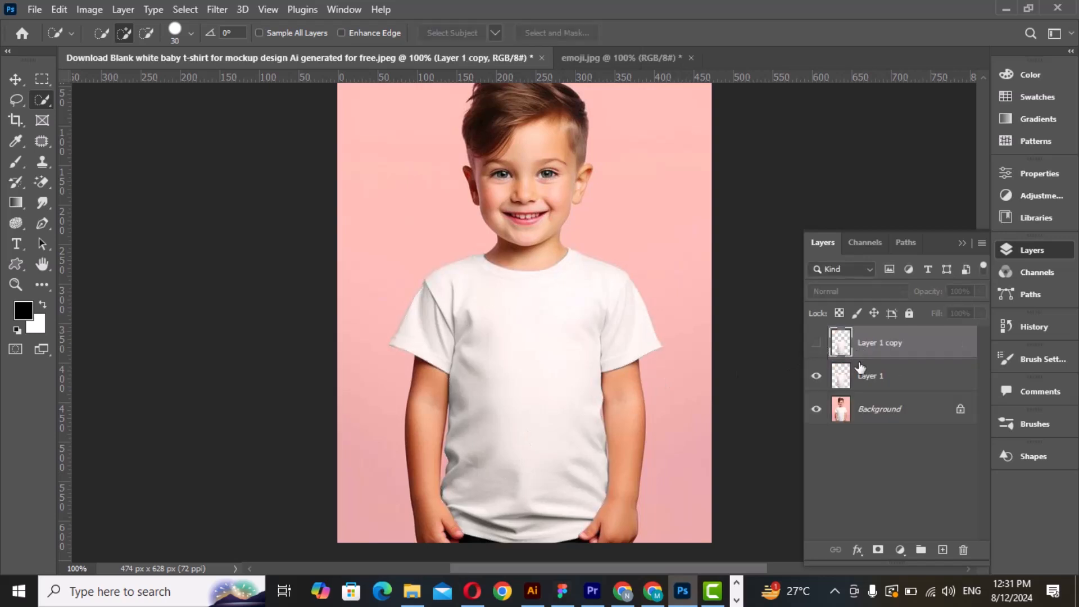
pyautogui.click(870, 376)
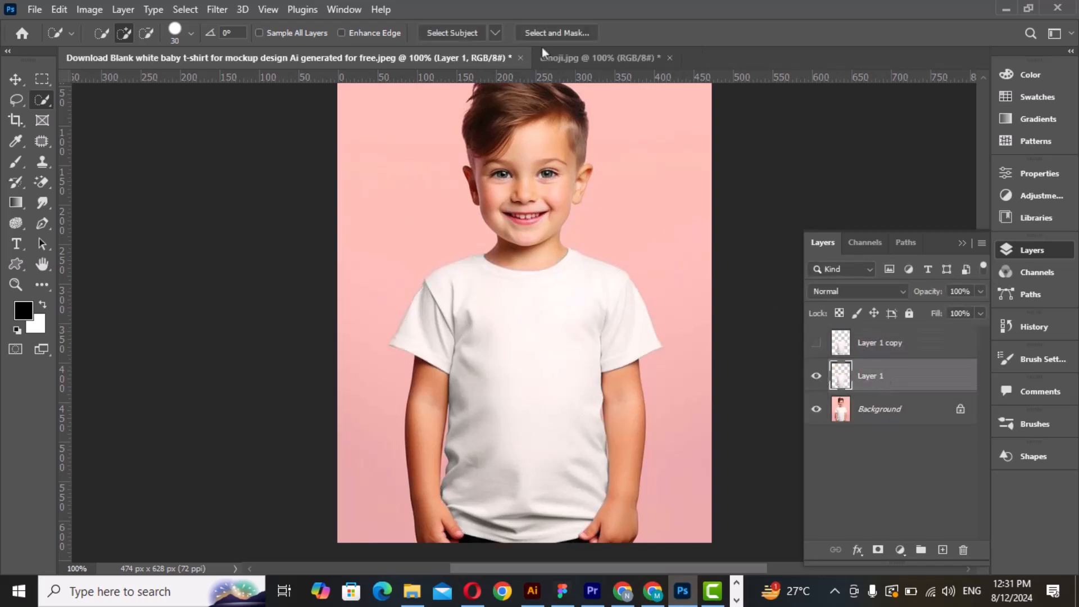
pyautogui.click(597, 58)
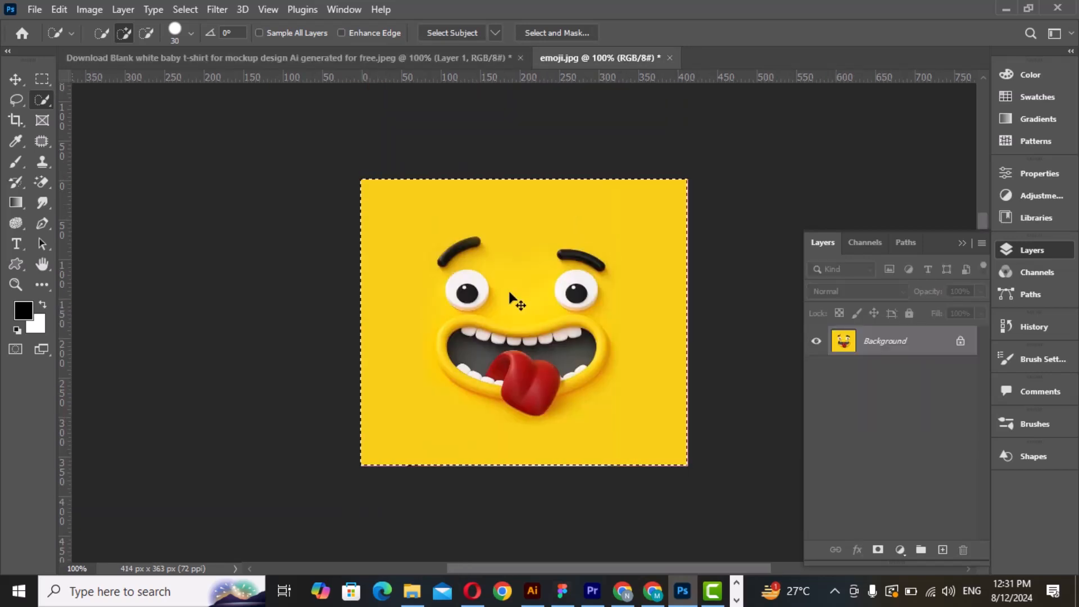
# Step: Paste the emoji into the mockup as Layer 2 and scale it over the t-shirt
pyautogui.click(275, 57)
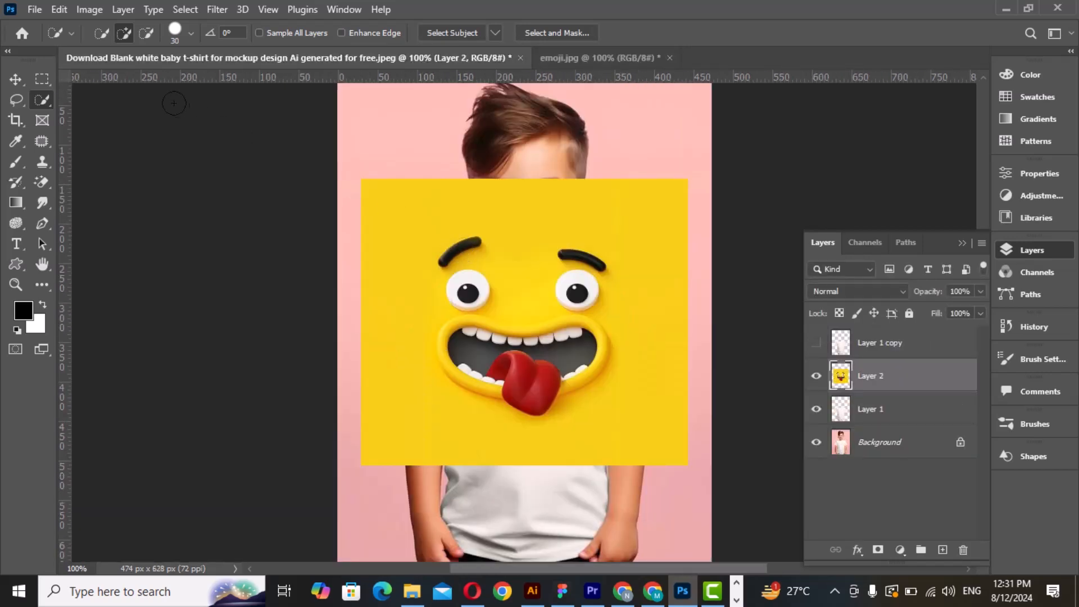
pyautogui.click(15, 79)
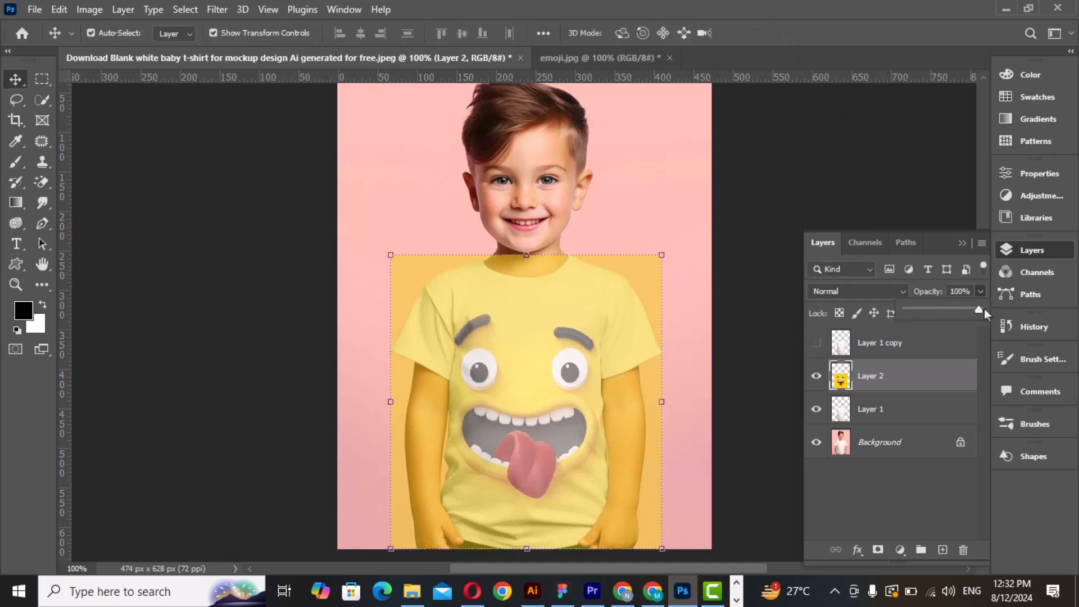
# Step: Clip Layer 2 to the shirt, show Layer 1 copy and set it to Soft Light
pyautogui.rightClick(871, 376)
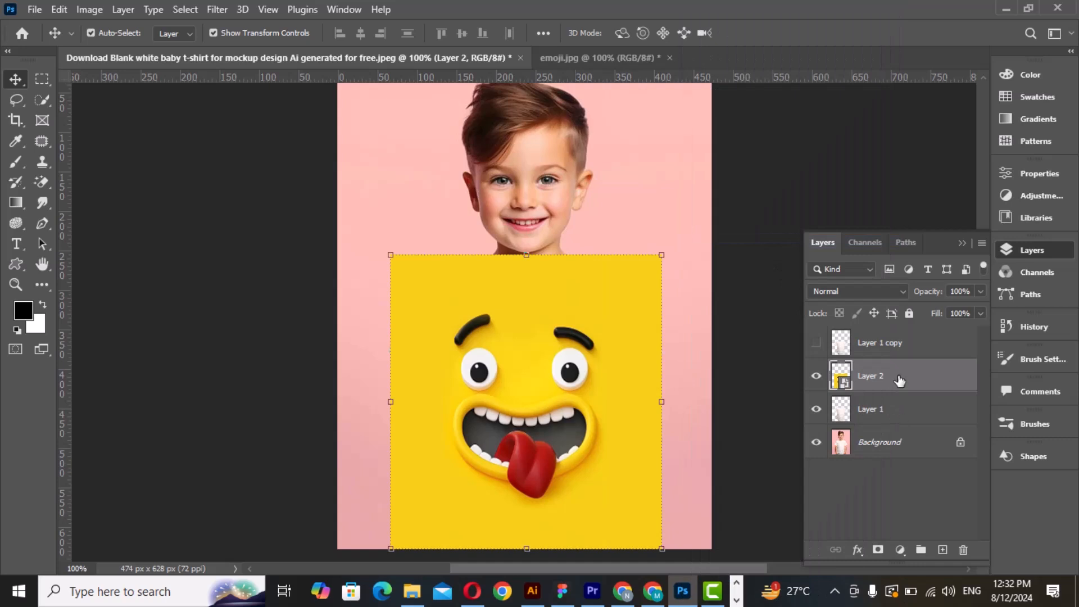
pyautogui.click(817, 342)
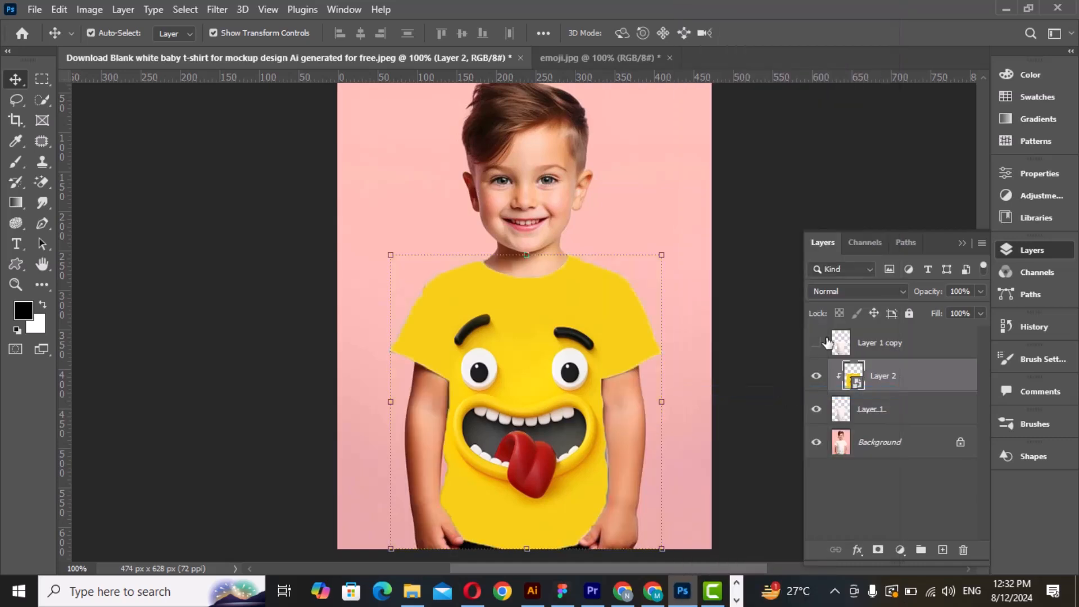
pyautogui.click(857, 292)
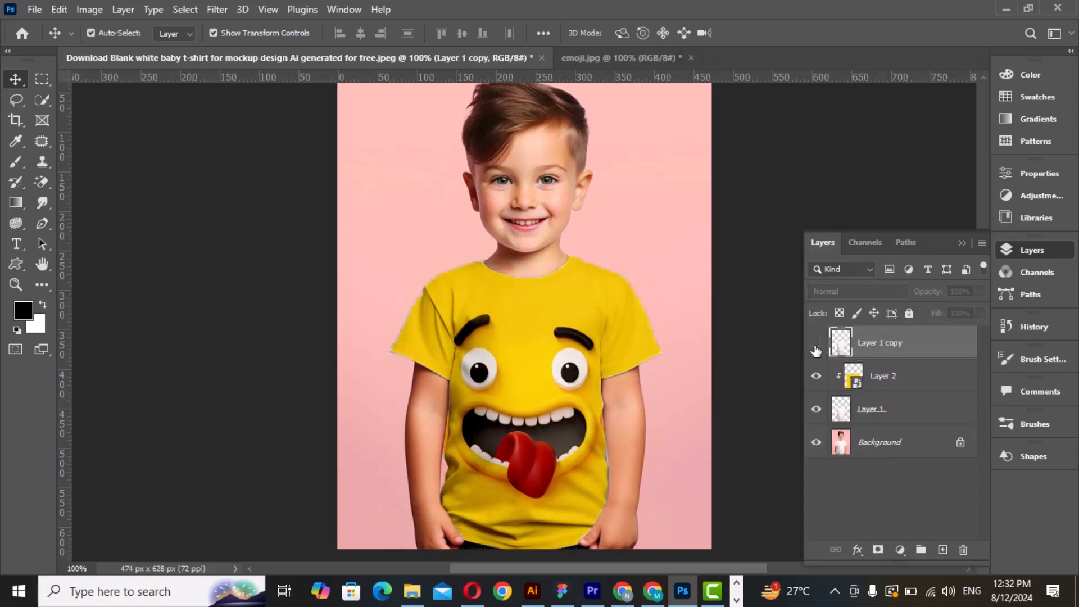
pyautogui.click(857, 291)
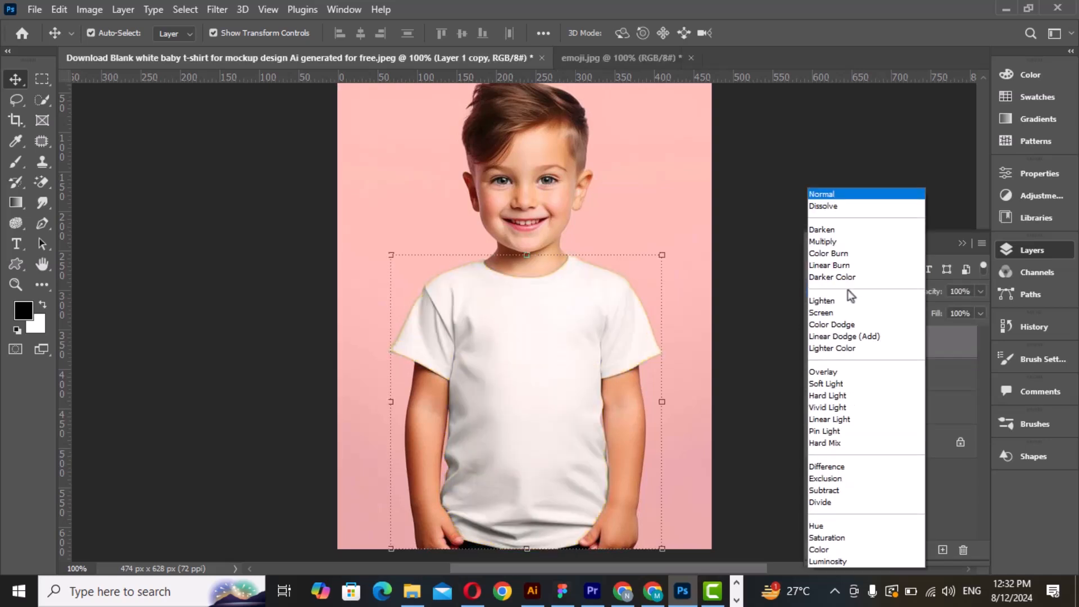
pyautogui.click(827, 383)
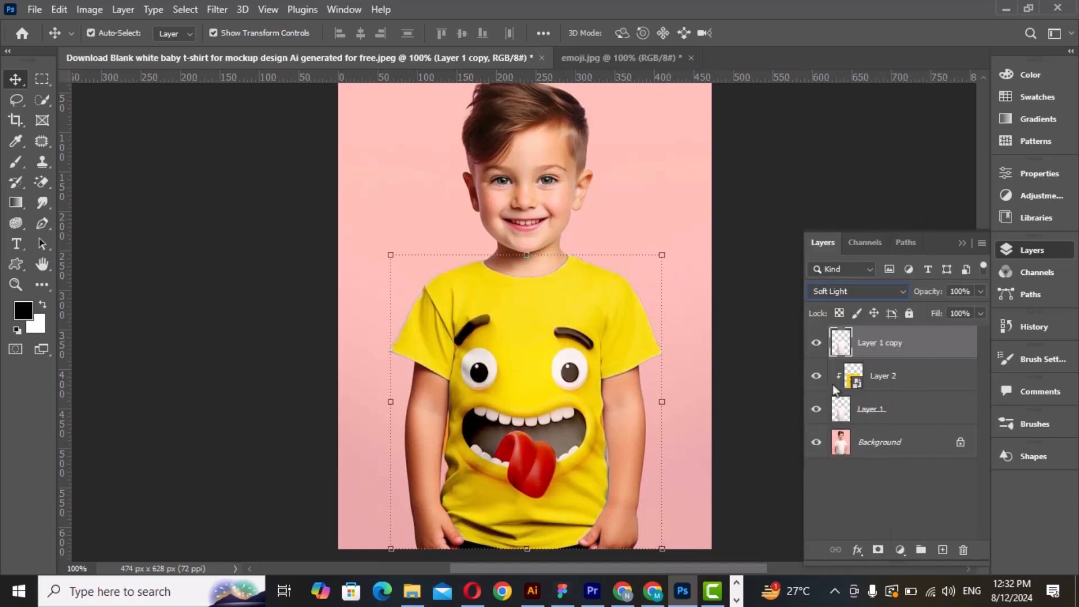